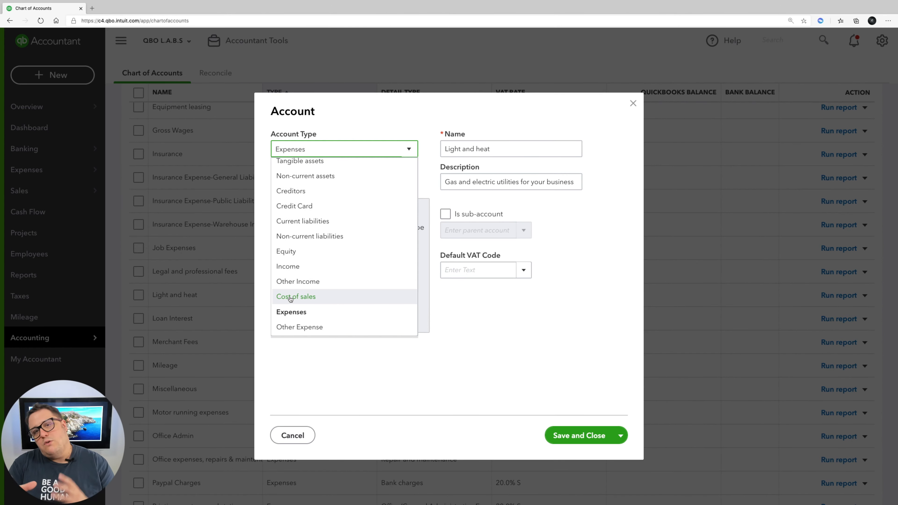
Keep Expenses as the account type for the Light and heat account.
scroll("up", 3)
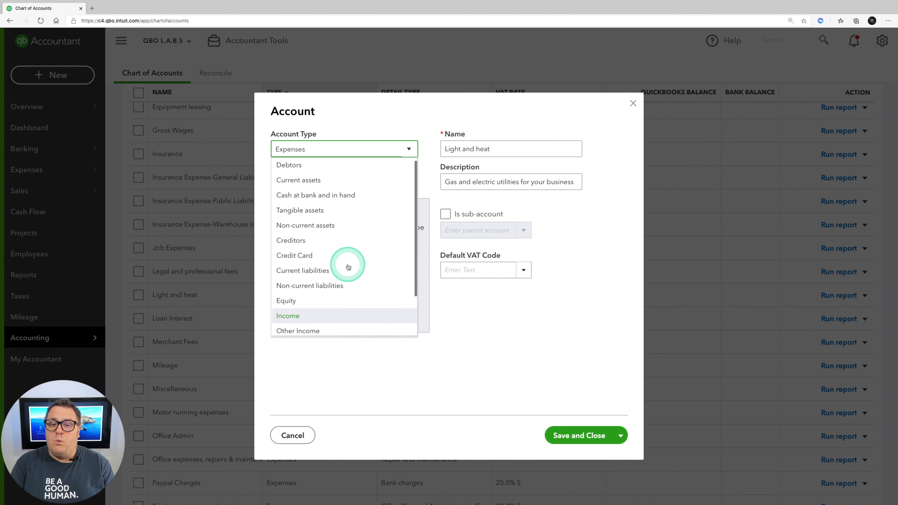
left_click(291, 149)
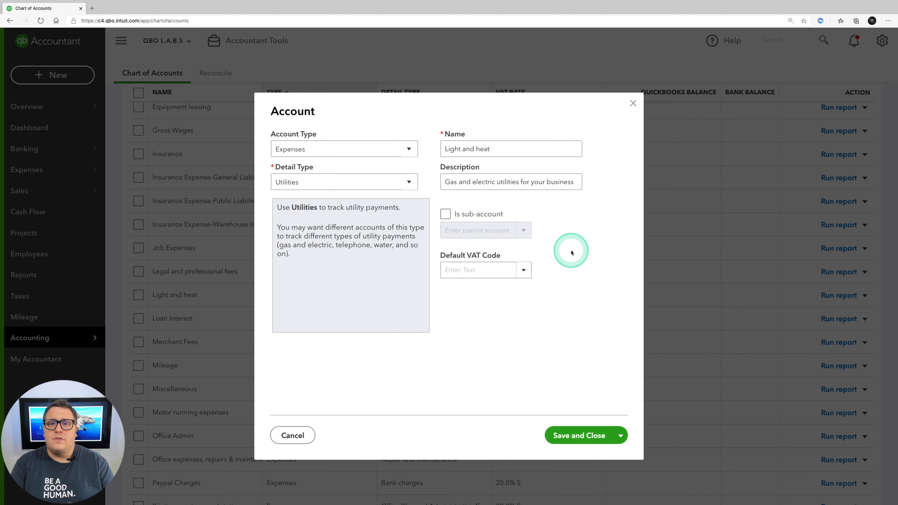
List the expense detail type options, leaving Utilities chosen.
left_click(344, 181)
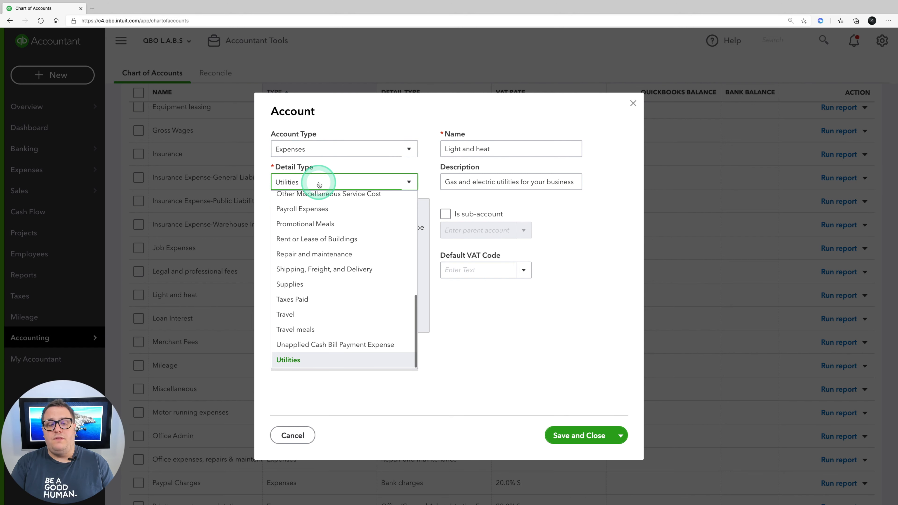
mouse_move(357, 261)
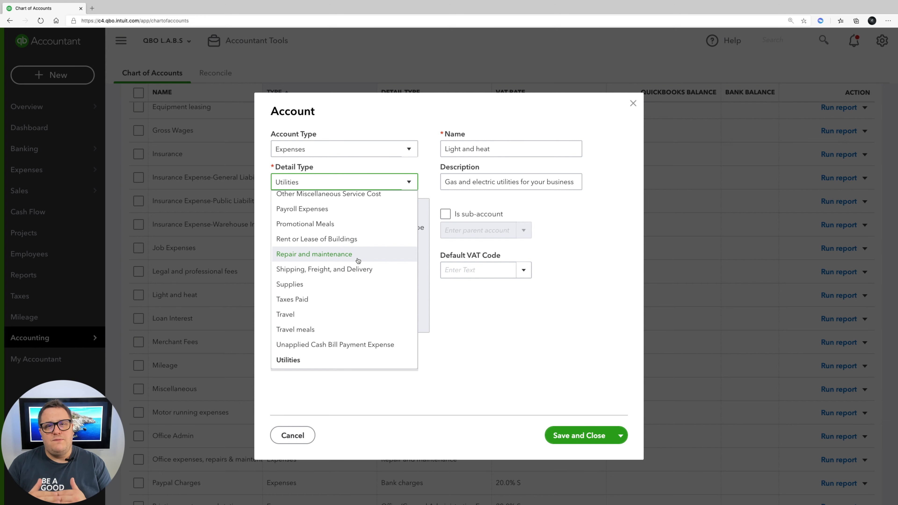
mouse_move(316, 239)
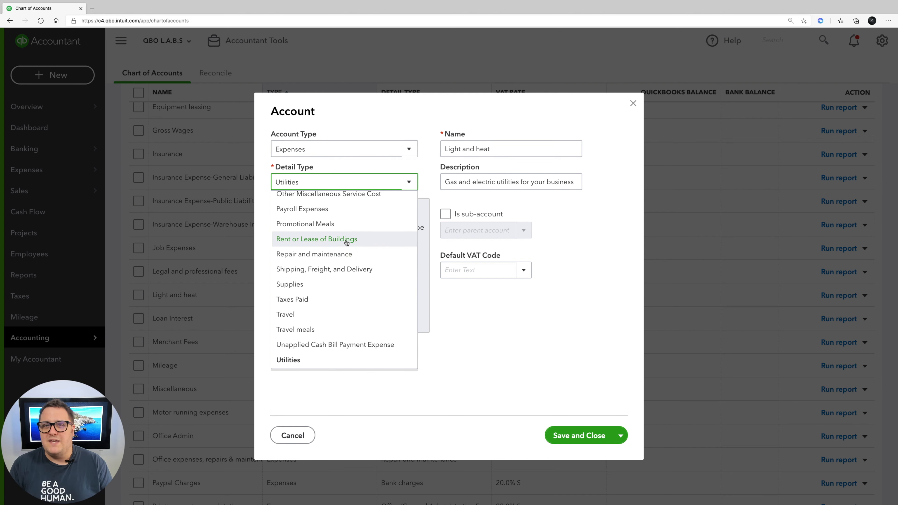
mouse_move(315, 256)
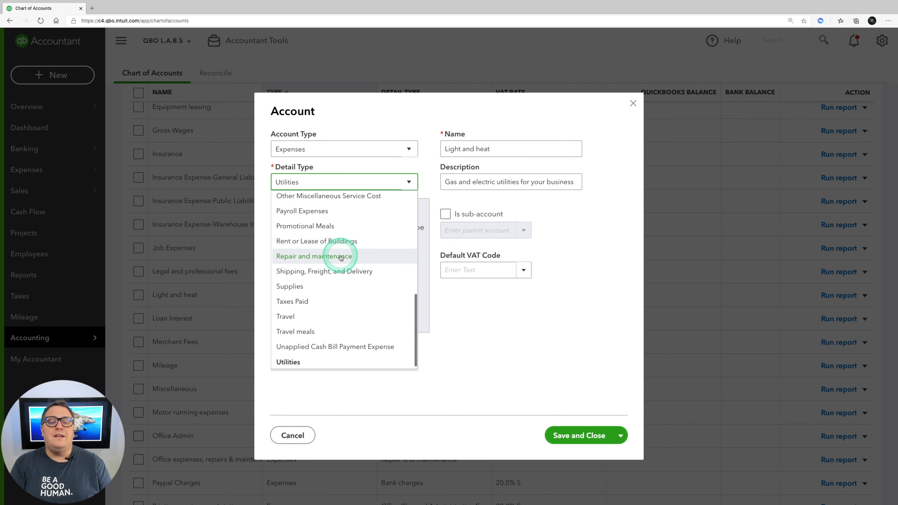